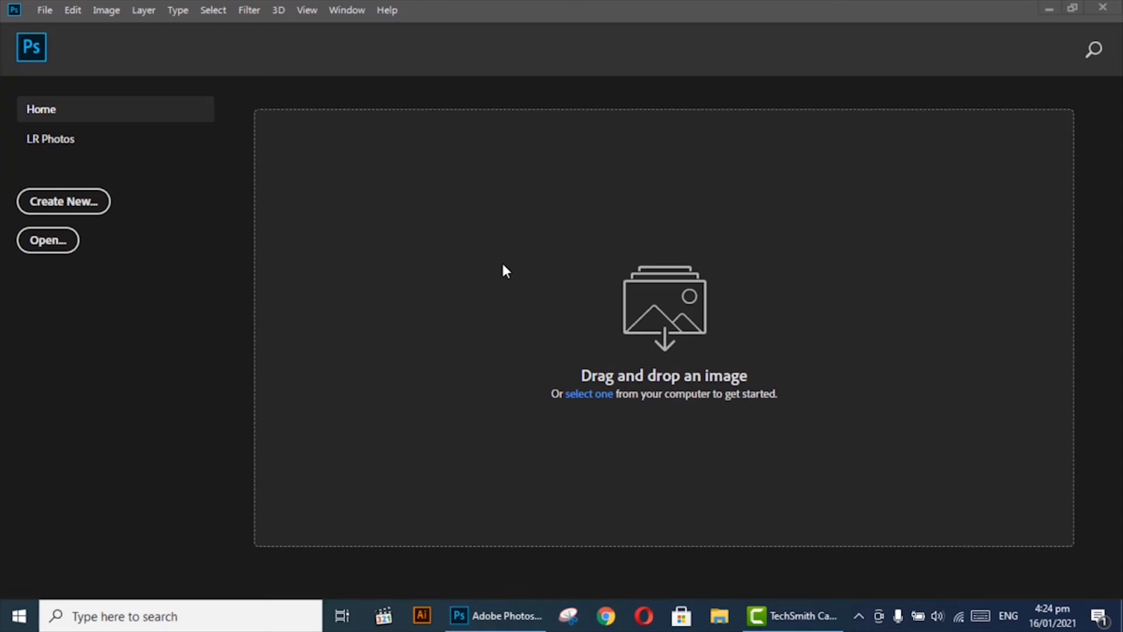
pyautogui.moveTo(286, 209)
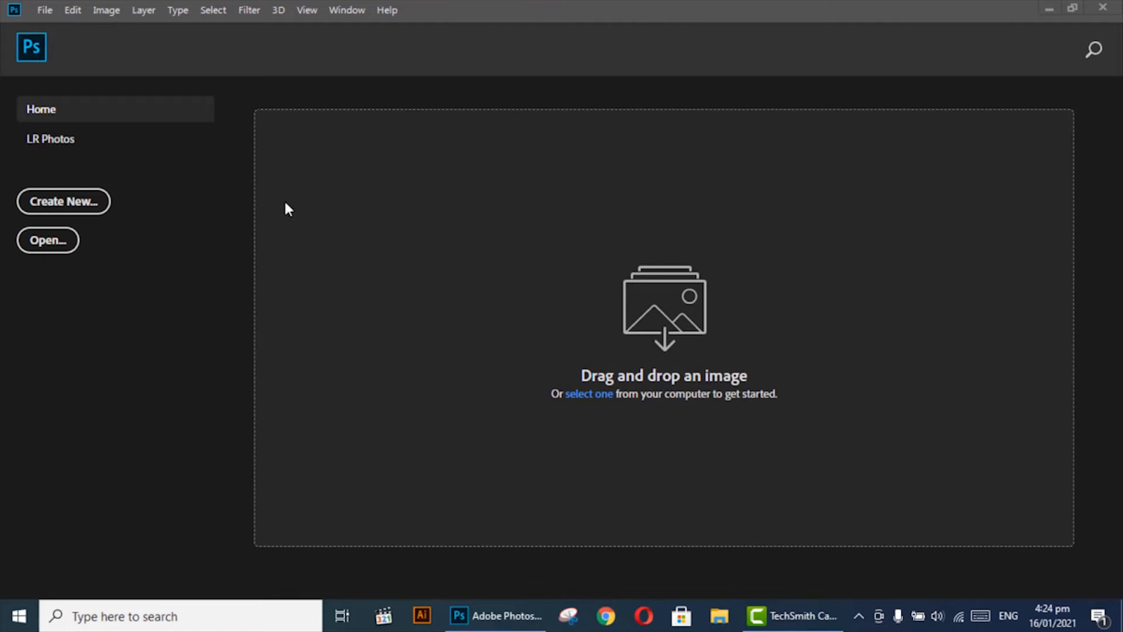
# Step: Open the blue peeling-paint wood texture image as the Background layer
pyautogui.click(43, 11)
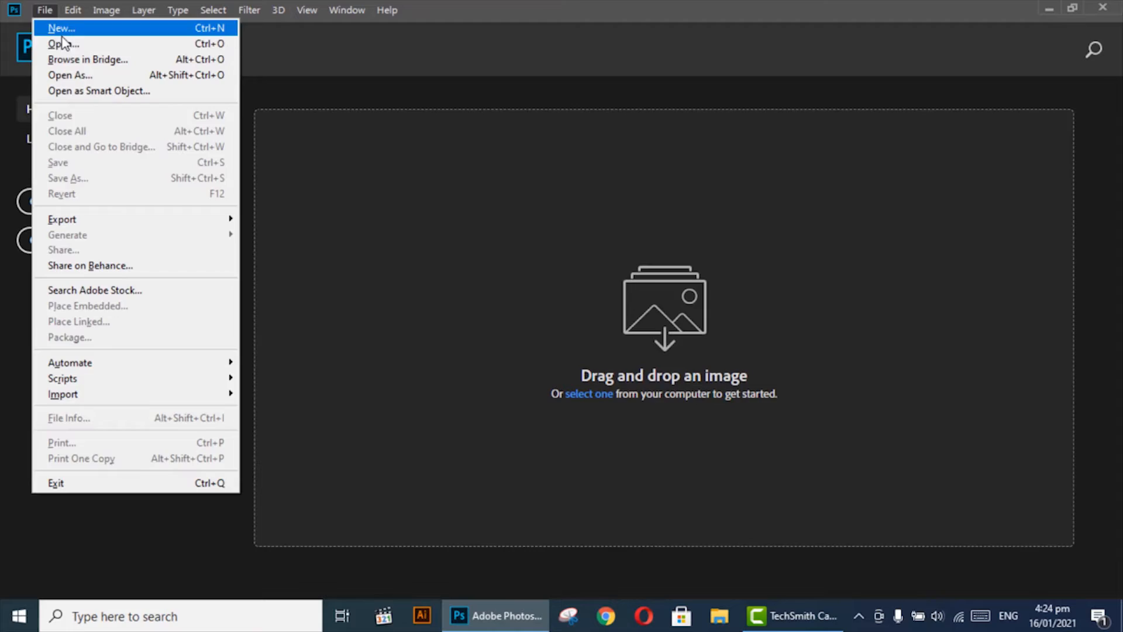
pyautogui.click(63, 44)
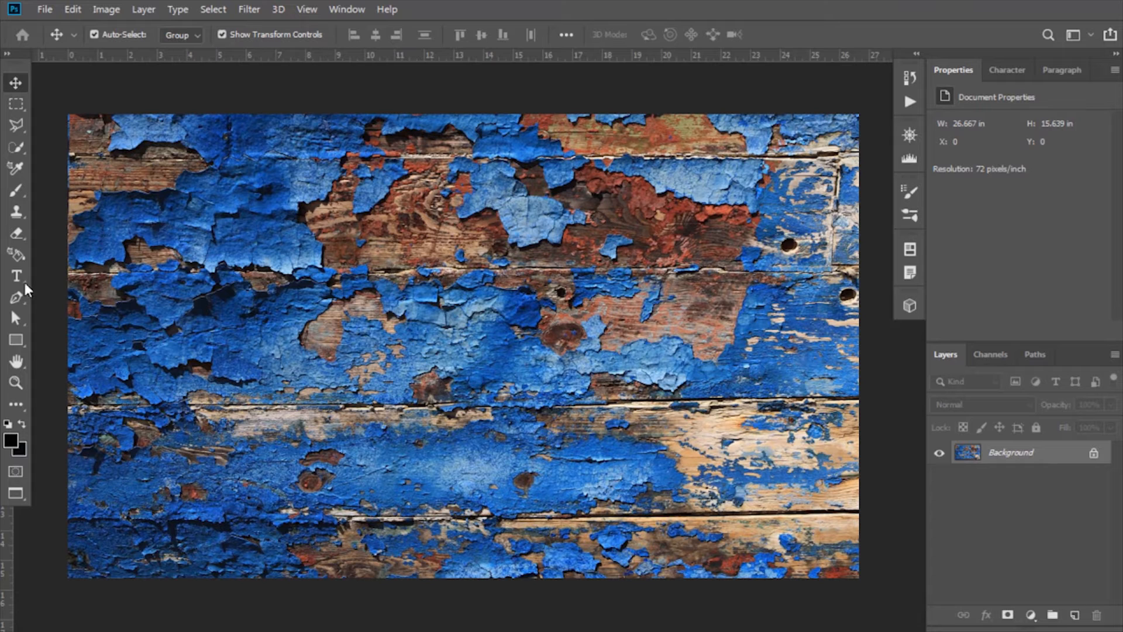
# Step: Type white UNIQDESIGNS in New Athletic M54 over the texture and scale it up large
pyautogui.click(15, 276)
pyautogui.write('UN')
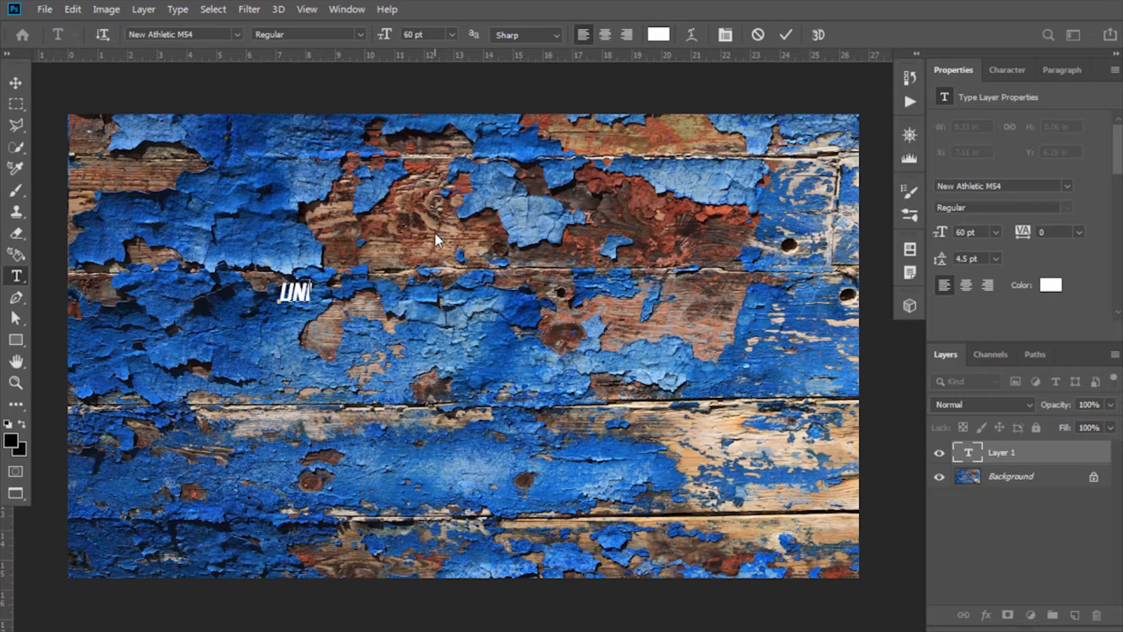
pyautogui.write('QDESIGNS')
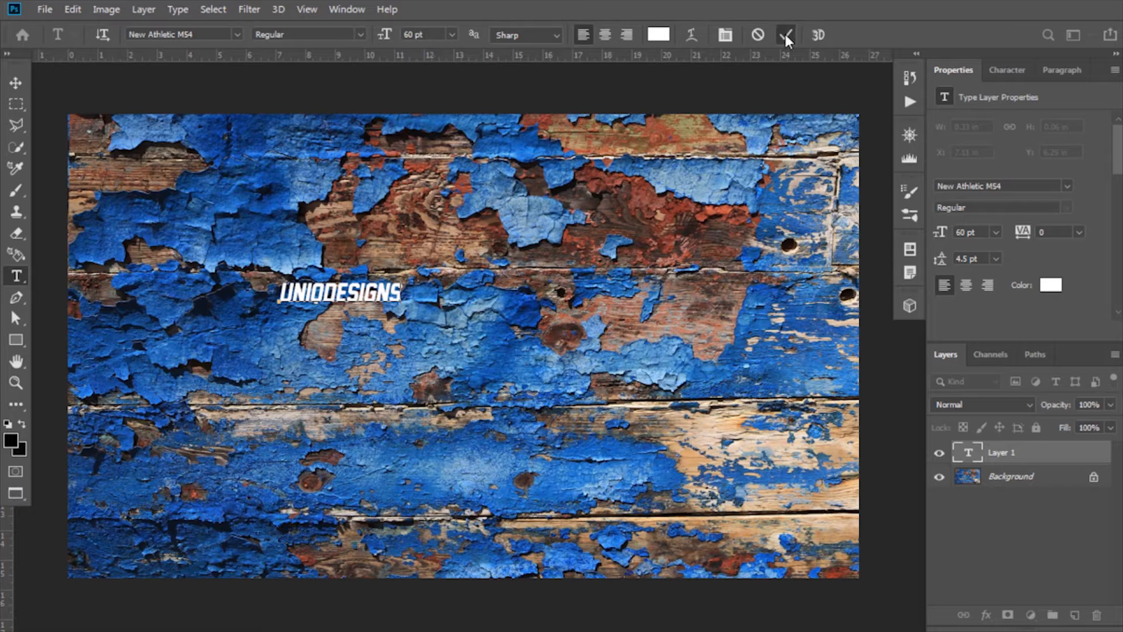
pyautogui.click(15, 83)
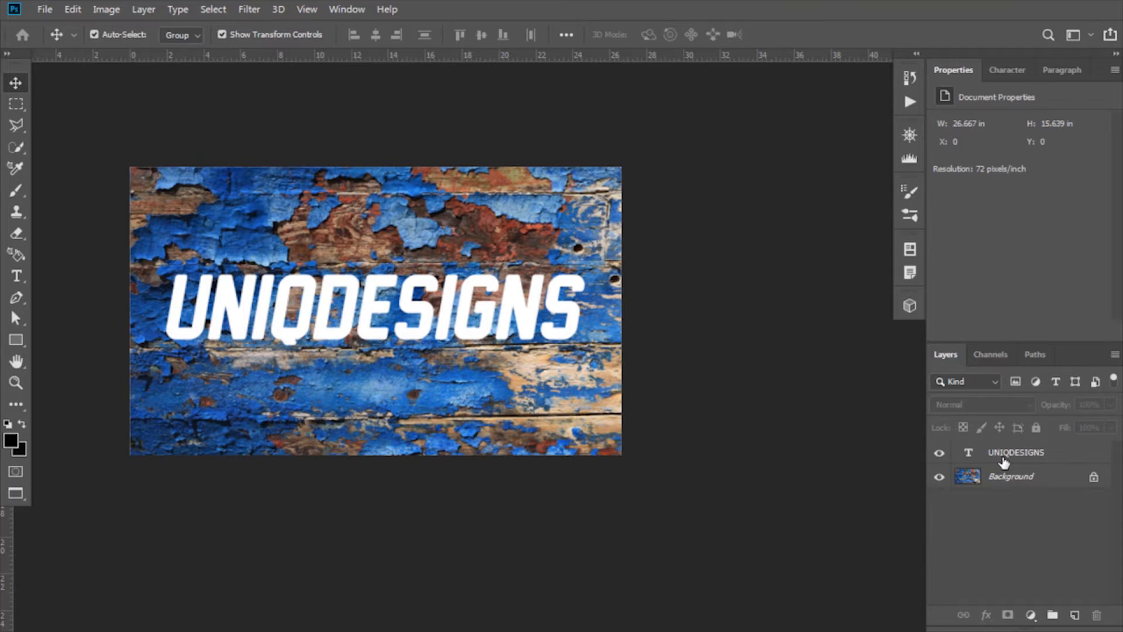
pyautogui.rightClick(1016, 452)
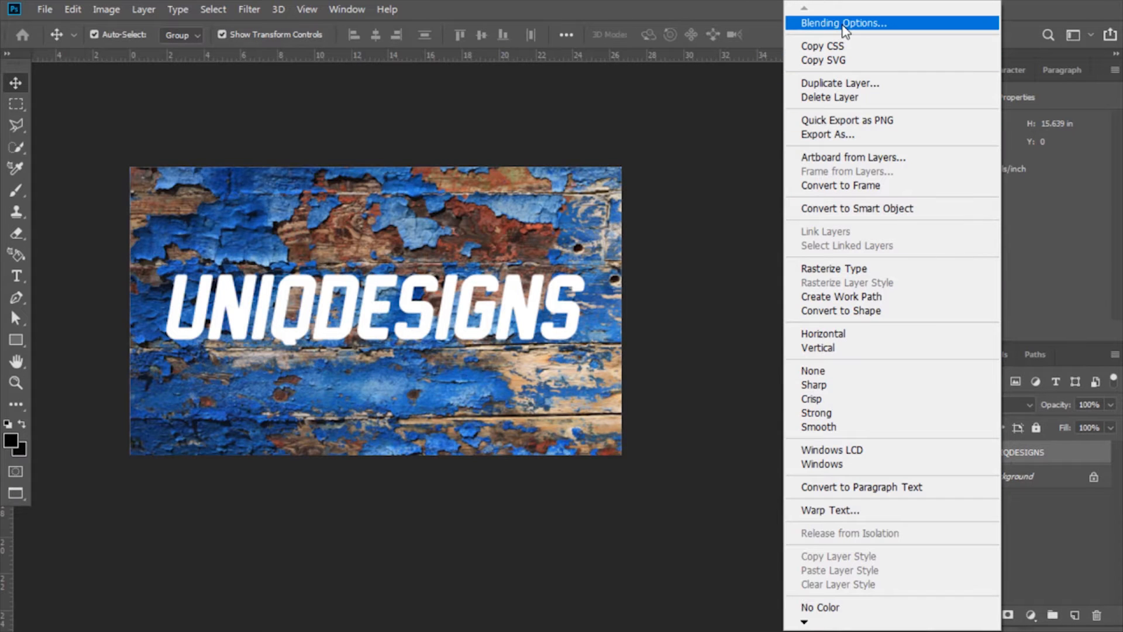
# Step: Drag the Underlying Layer Blend If sliders so the wood cracks show through the letters
pyautogui.click(843, 23)
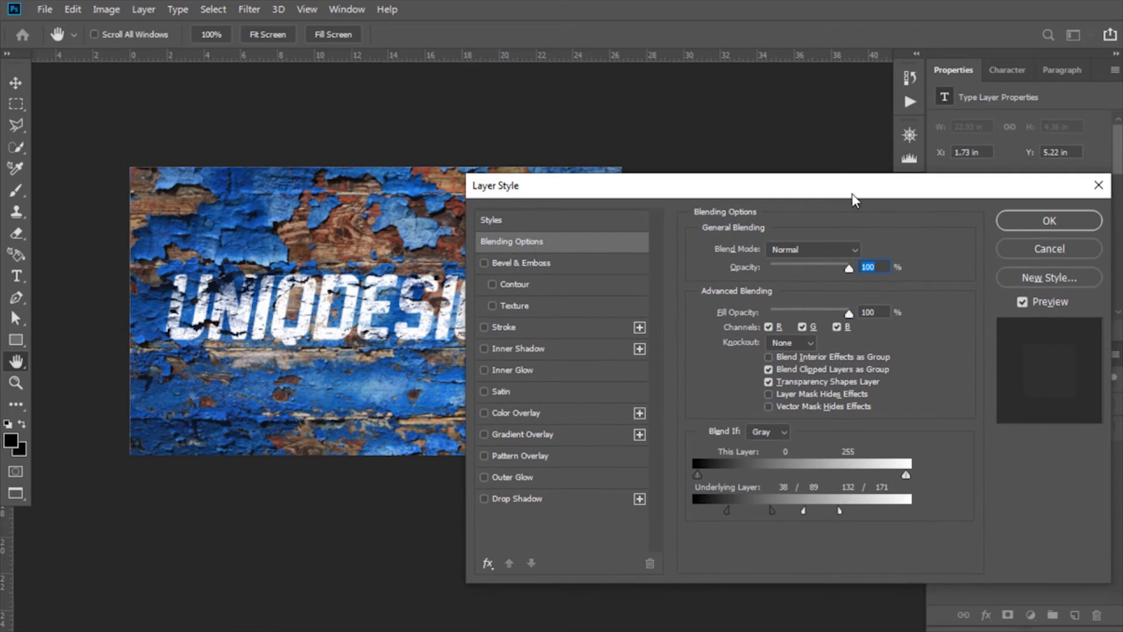
pyautogui.click(1048, 220)
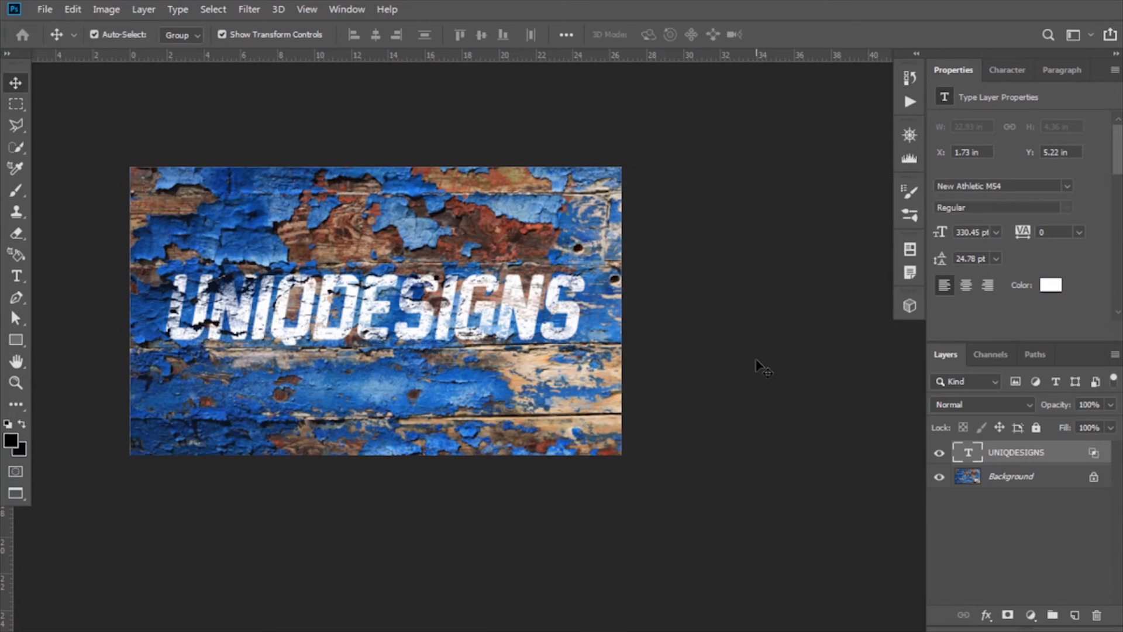